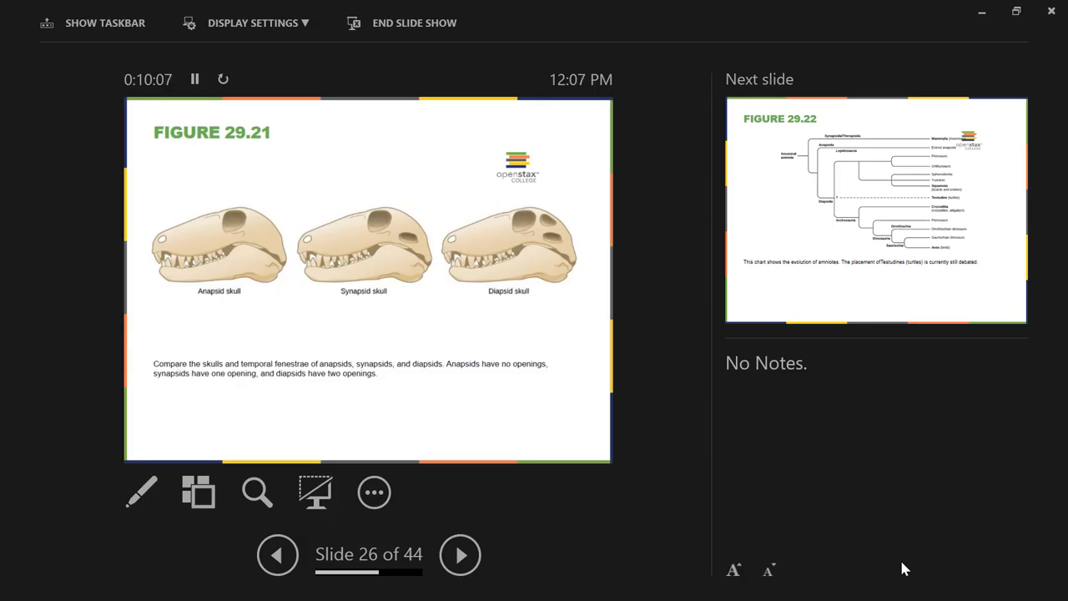
Advance from slide 26 to the amniote evolution chart, Figure 29.22
left_click(460, 554)
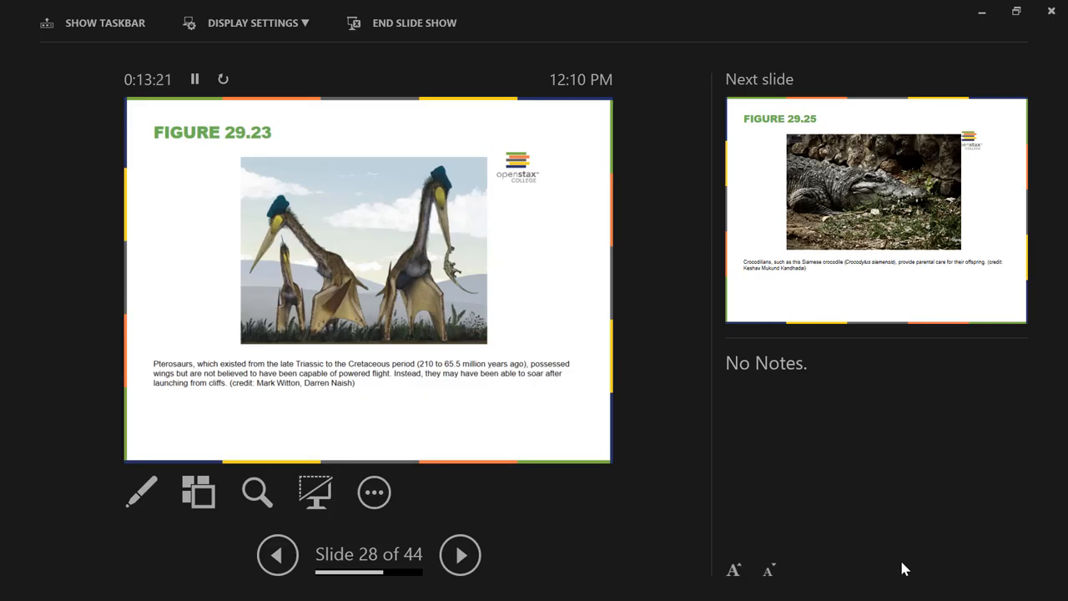
Advance through the Siamese crocodile slide (Figure 29.25) to the Jackson's chameleon slide
left_click(459, 554)
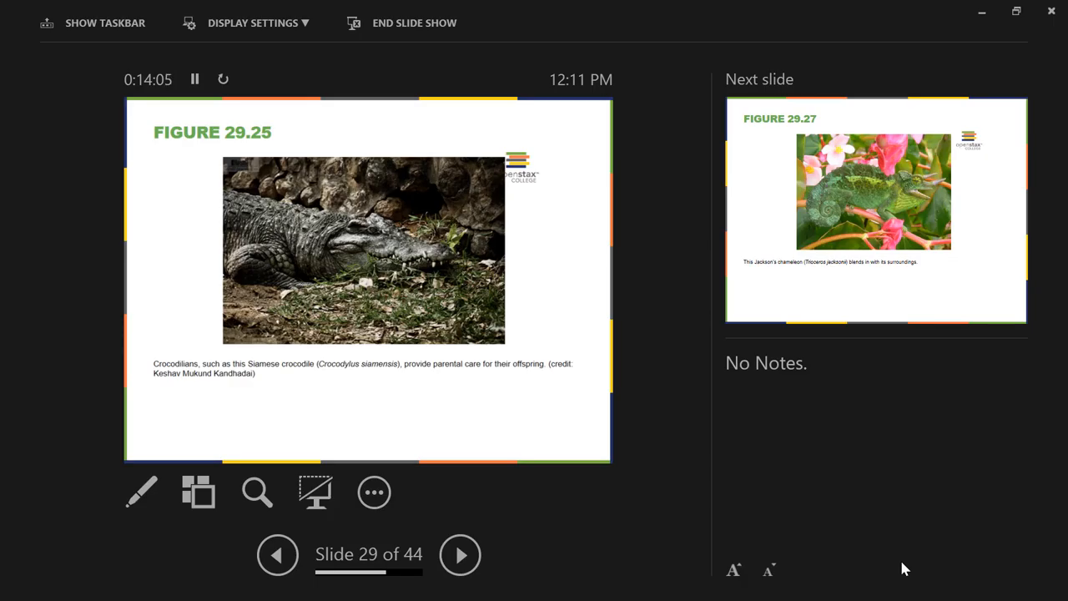
left_click(460, 554)
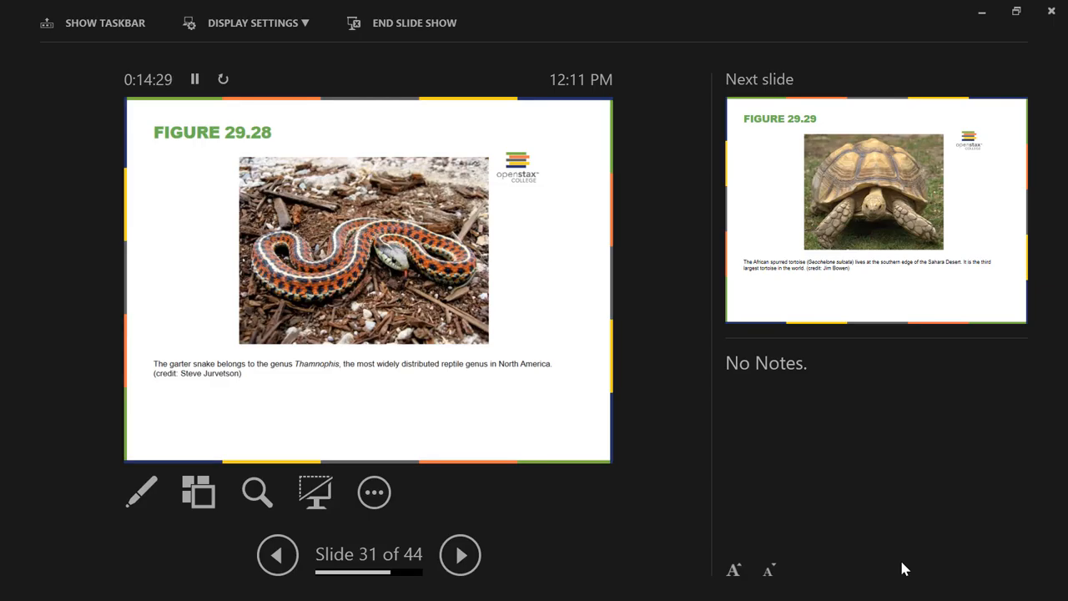
Advance to the African spurred tortoise slide (Figure 29.29), then on to slide 33
left_click(460, 554)
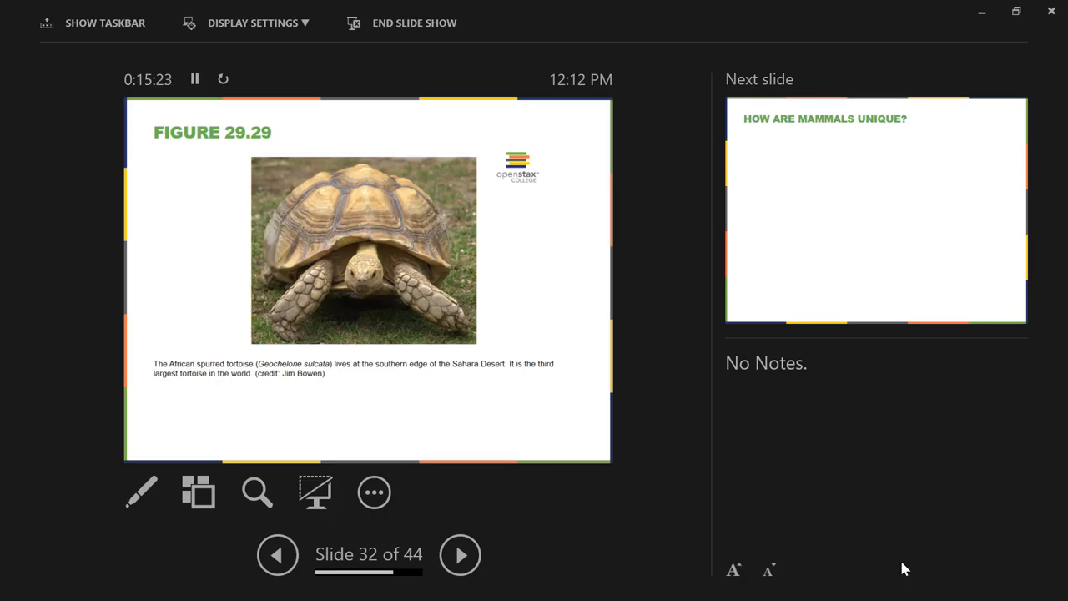
left_click(460, 554)
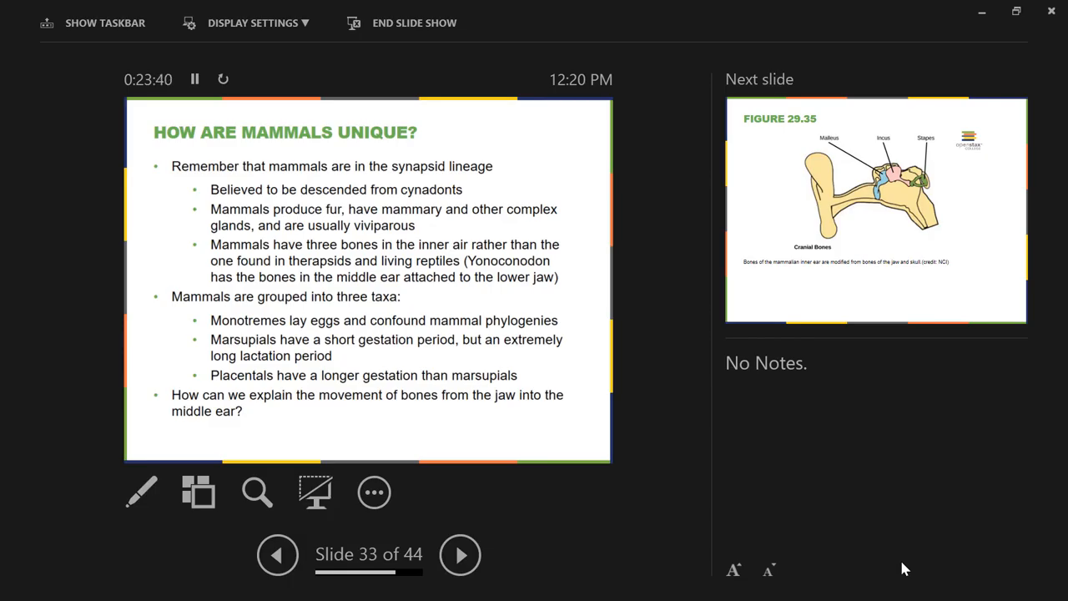
Advance to slide 34, Figure 29.35 on the mammalian ear bones
left_click(460, 554)
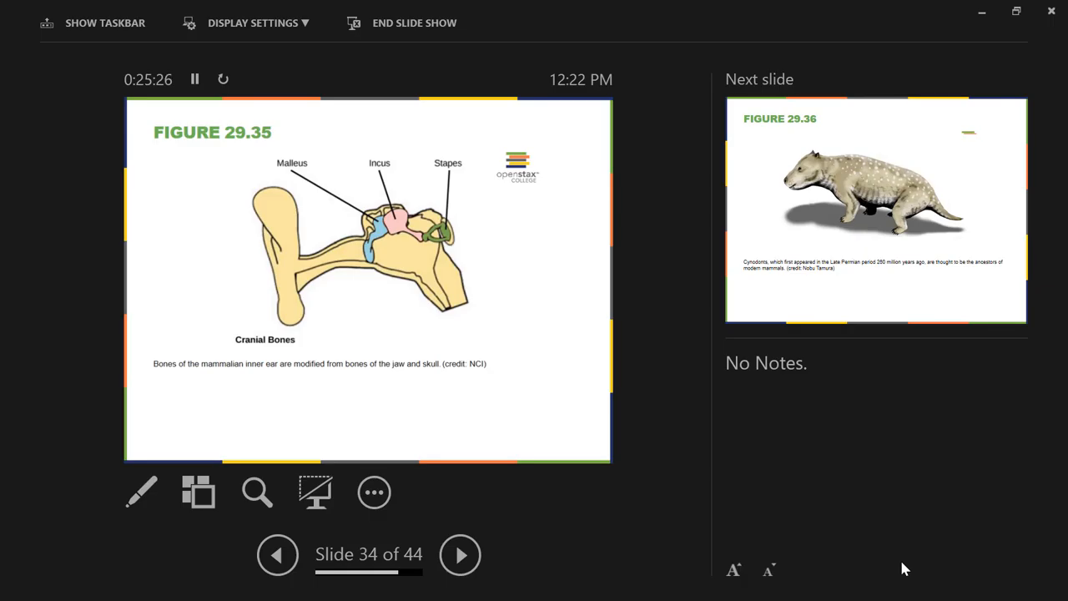
Advance to slide 35, Figure 29.36 on cynodonts
left_click(459, 554)
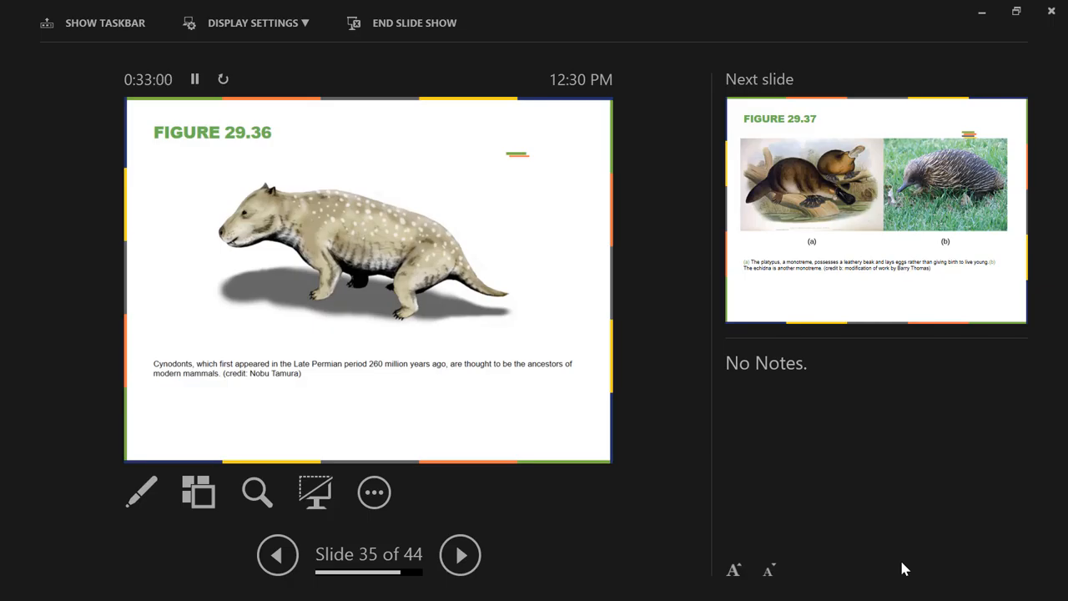
Advance past the monotreme slide to the Tasmanian devil, Figure 29.38
left_click(459, 554)
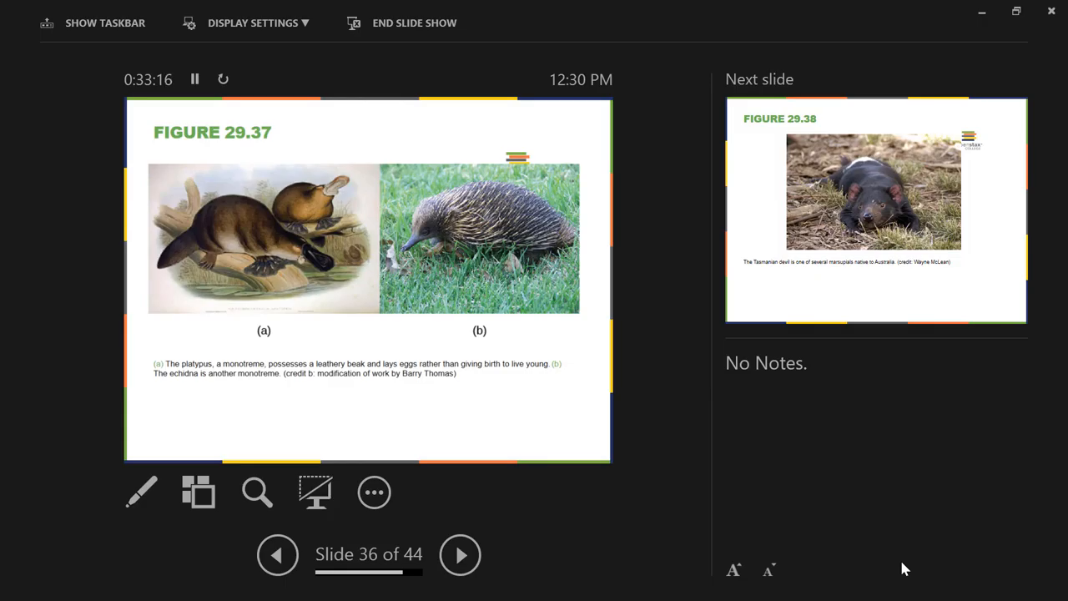
left_click(460, 554)
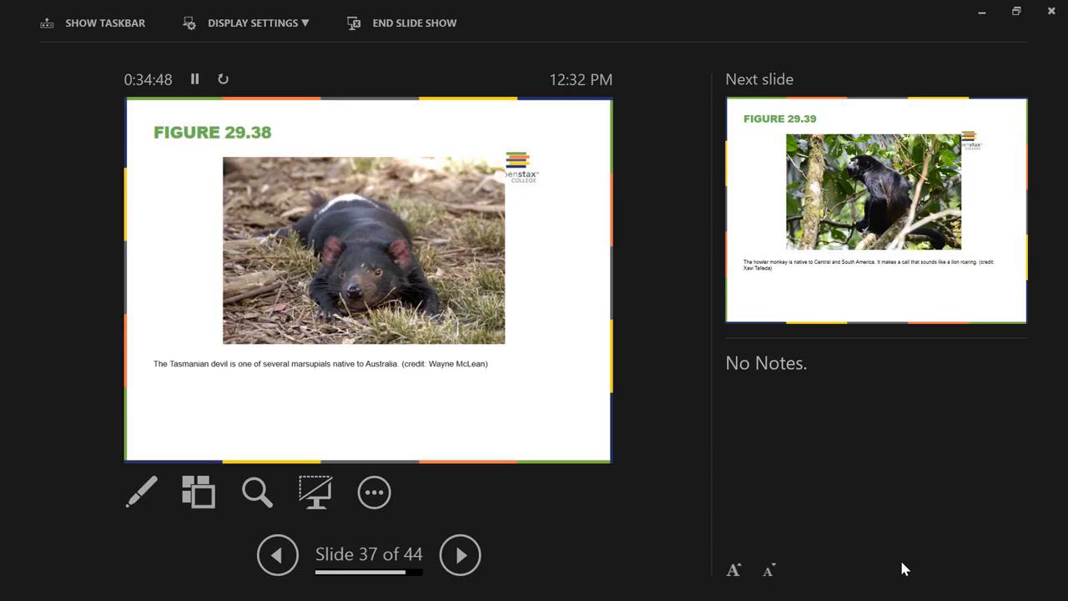
Advance from slide 37 to the howler monkey slide, Figure 29.39
left_click(460, 554)
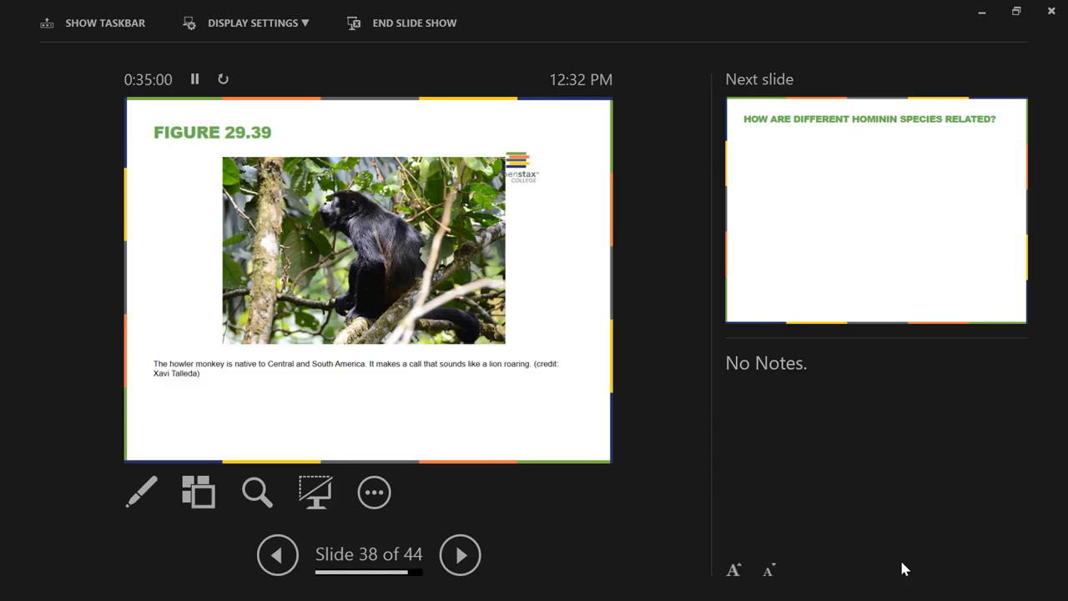
Advance to slide 39, 'How are different hominin species related?'
left_click(460, 554)
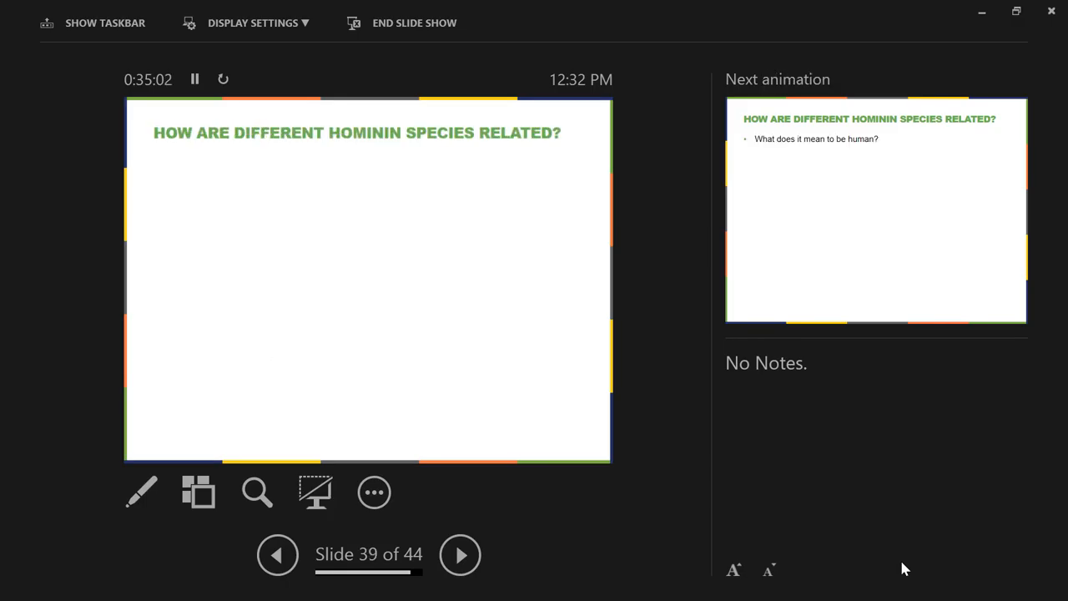